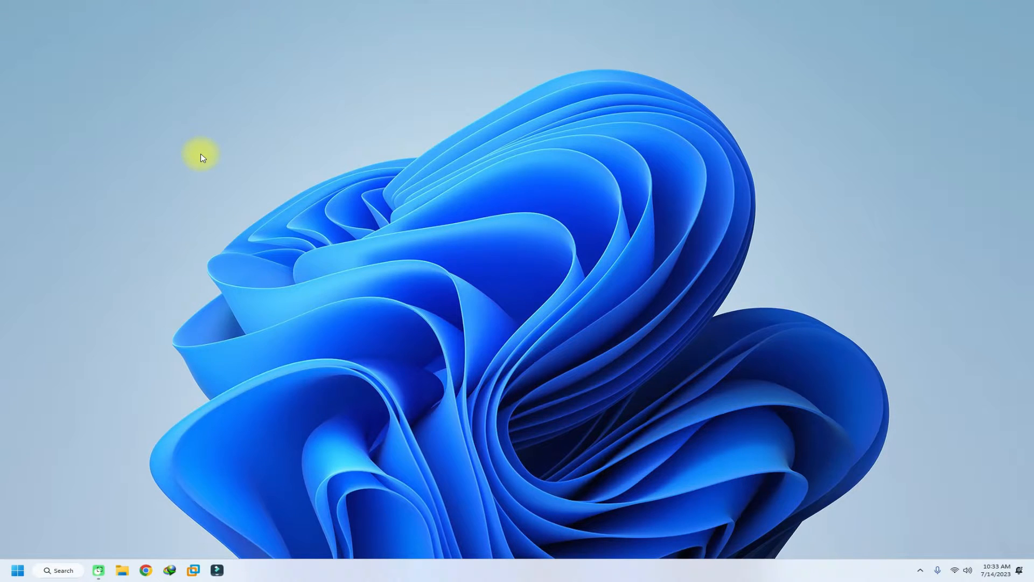
Launch the Settings app from the Start menu's pinned apps
left_click(17, 570)
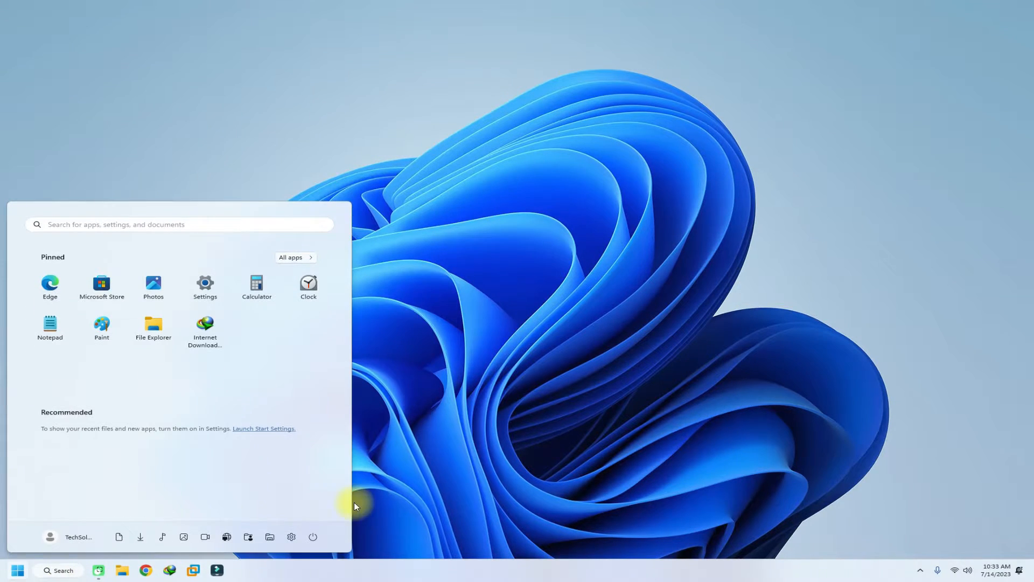
left_click(205, 287)
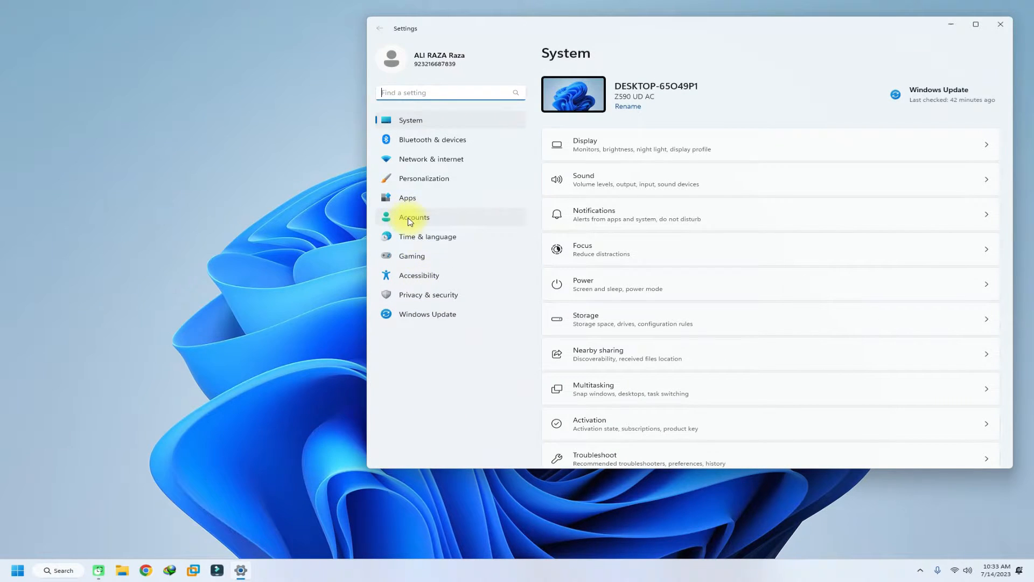
Go to Accounts and scroll down to the Other users entry
left_click(414, 217)
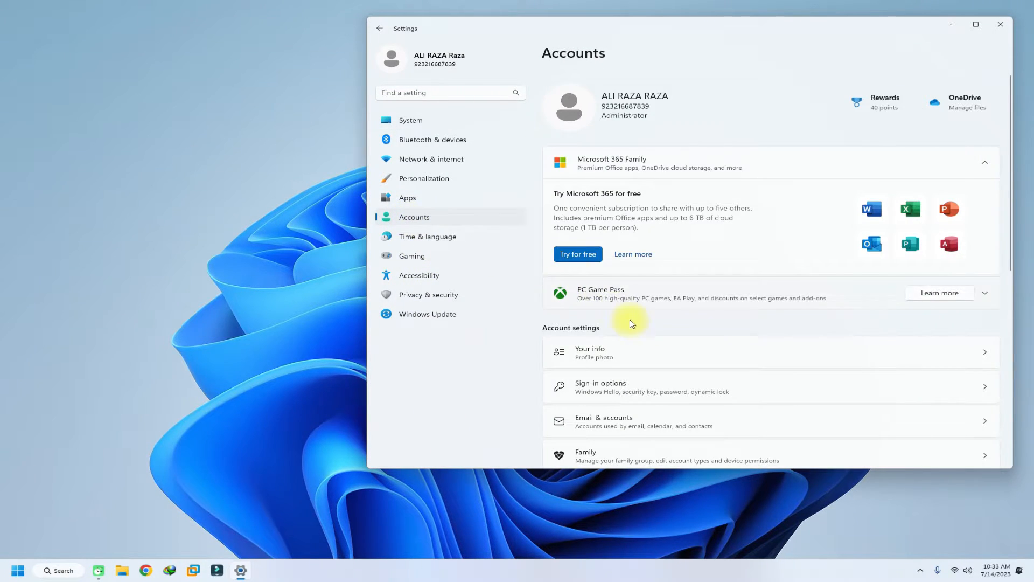
scroll("down", 3)
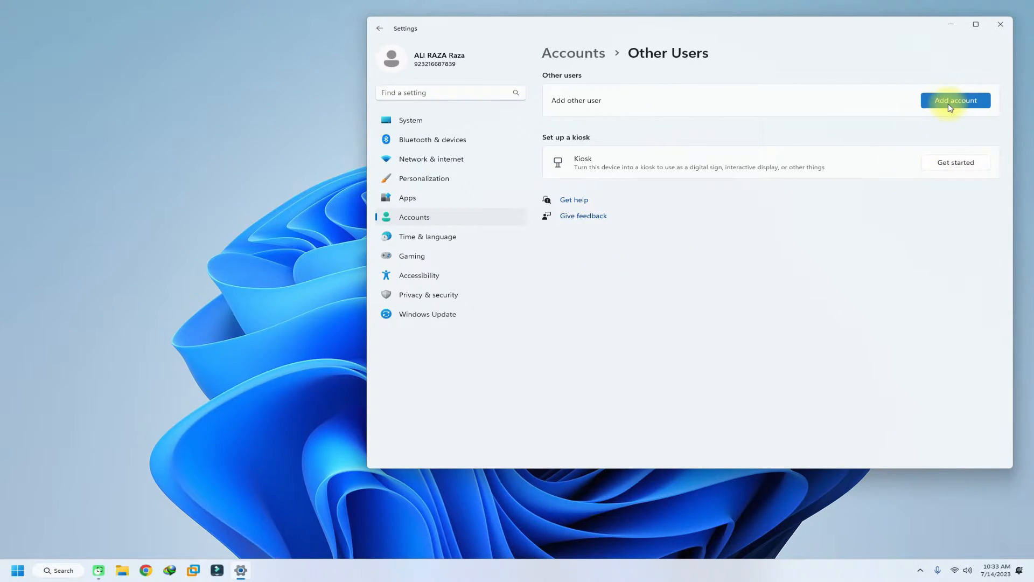
Add an account with no sign-in information and no Microsoft account
left_click(955, 100)
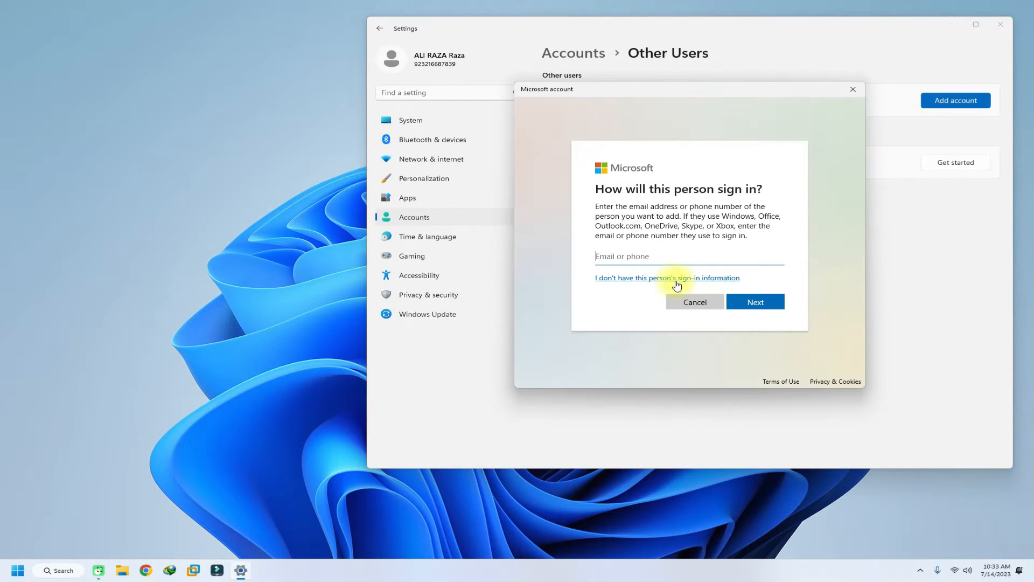
mouse_move(612, 283)
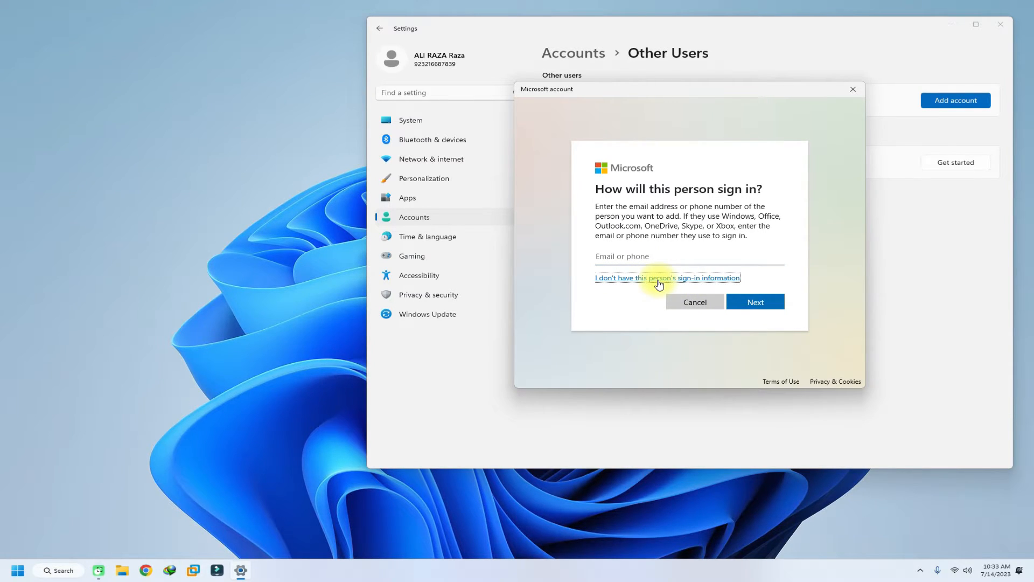
left_click(667, 277)
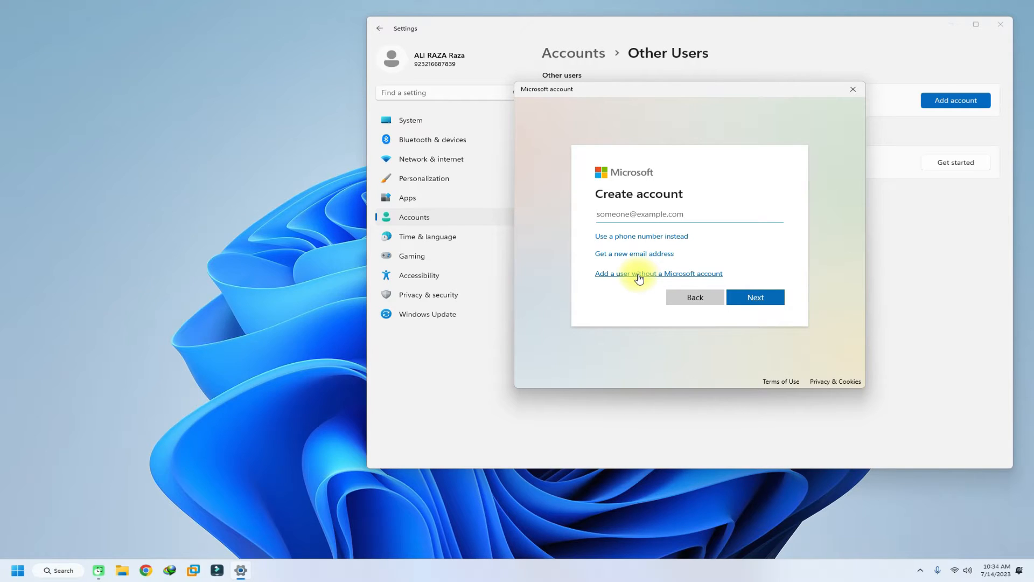
left_click(658, 273)
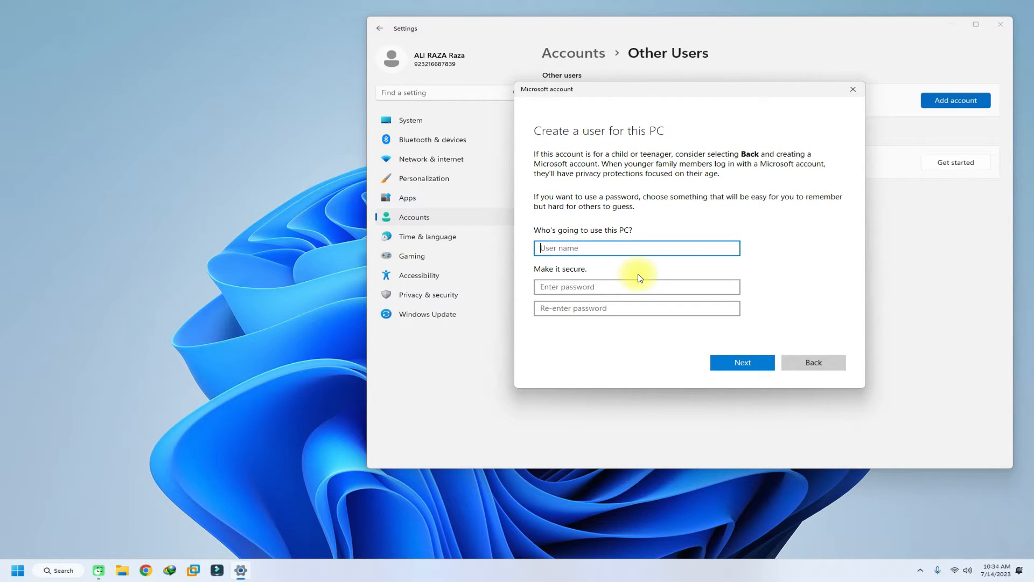
Create the local user 'techsolutionzyt' and confirm the account form
type("techsolutionzyt")
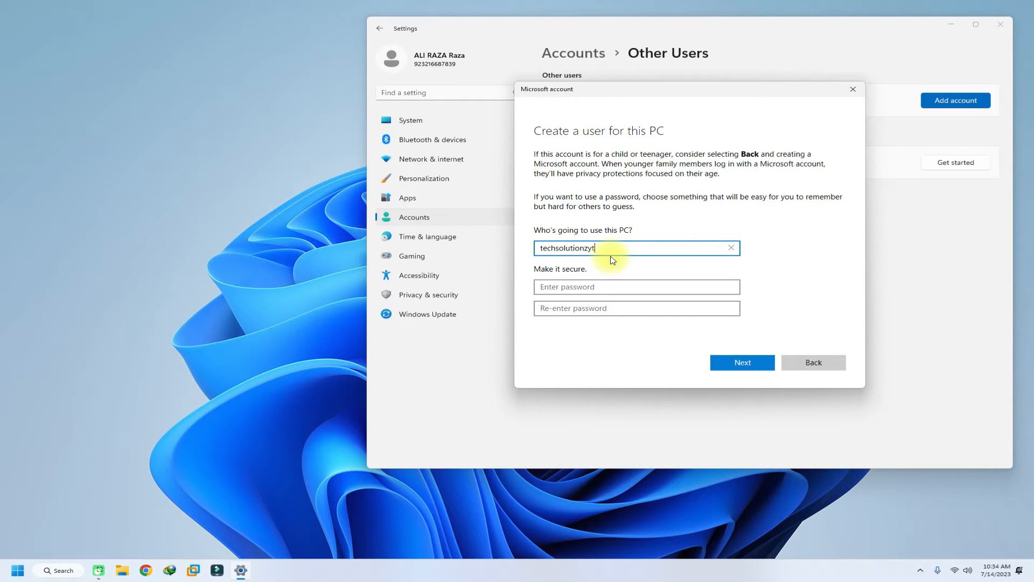
left_click(741, 362)
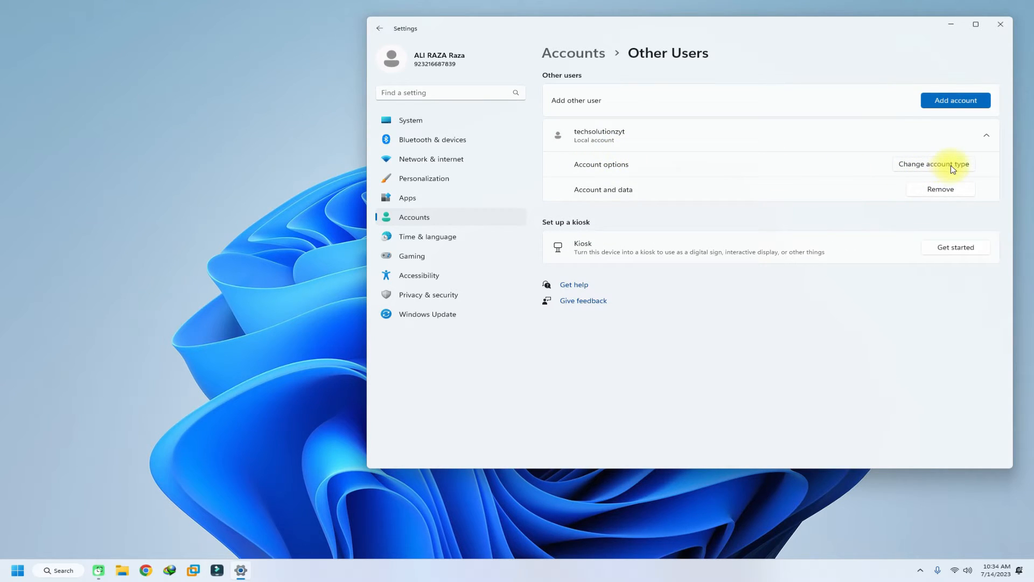
Change techsolutionzyt's account type to Administrator and close Settings
left_click(933, 163)
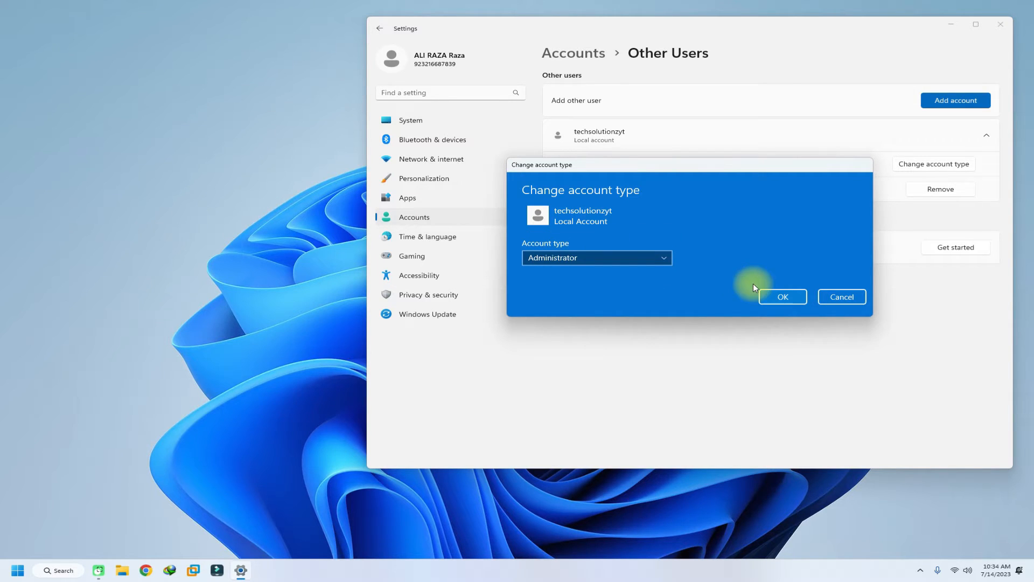
left_click(782, 296)
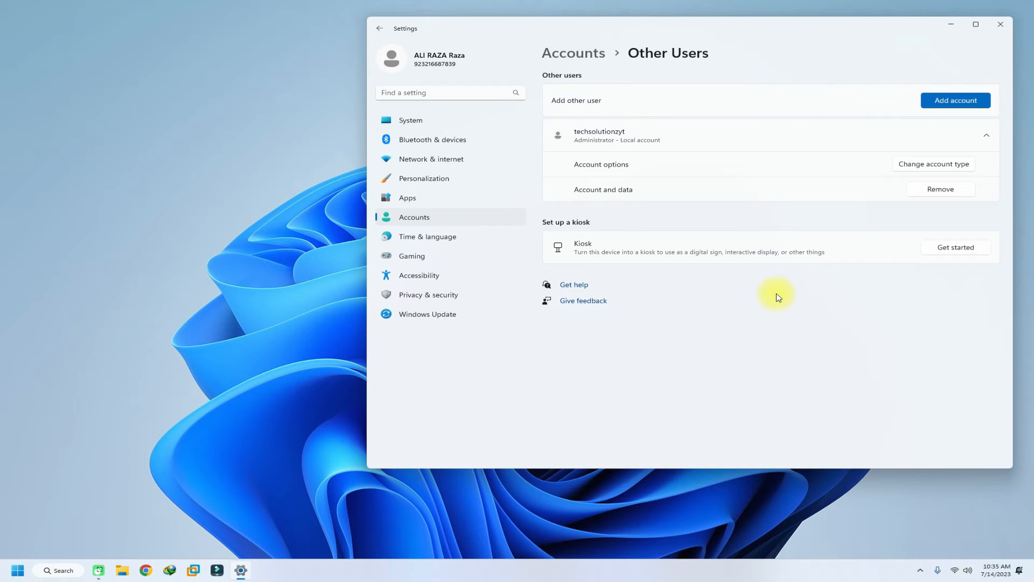
left_click(1000, 24)
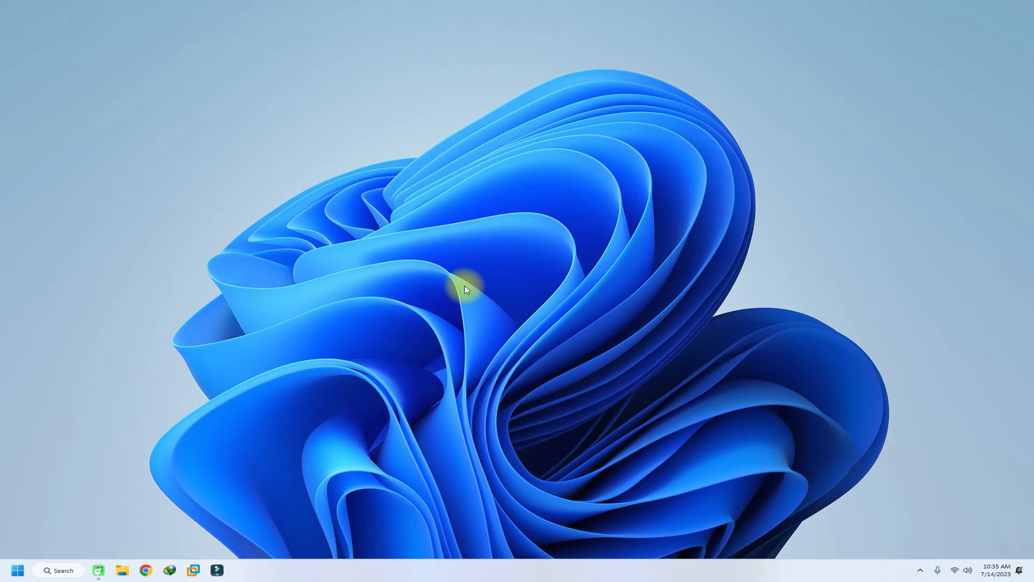
Show the Start menu account switcher listing the techsolutionzyt user
left_click(17, 570)
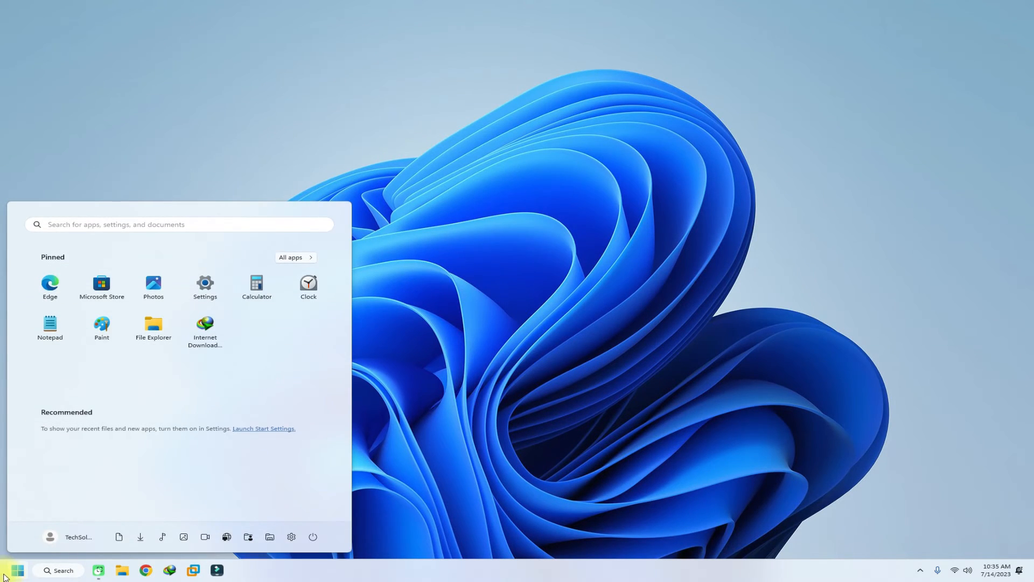
left_click(69, 537)
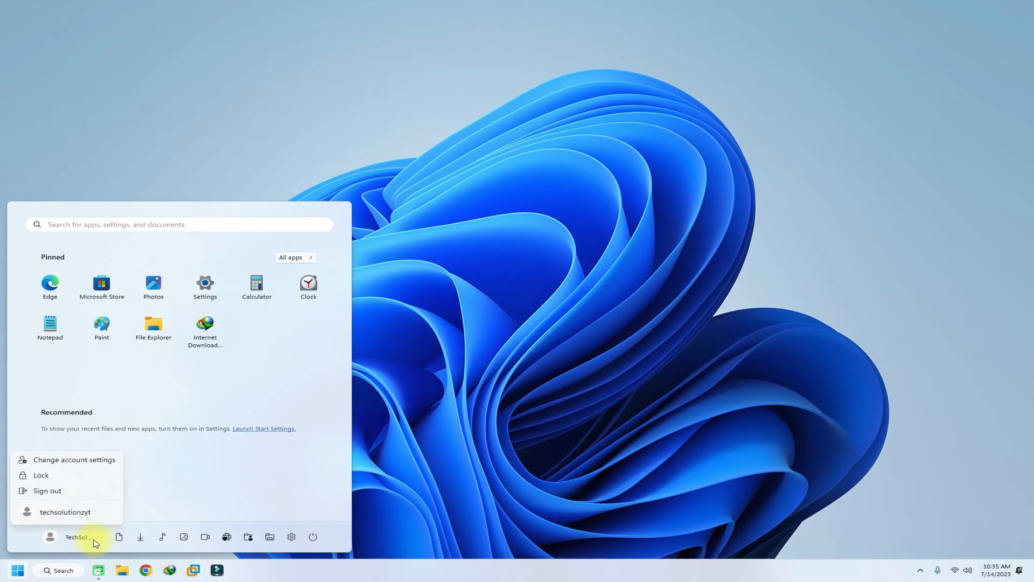
mouse_move(65, 511)
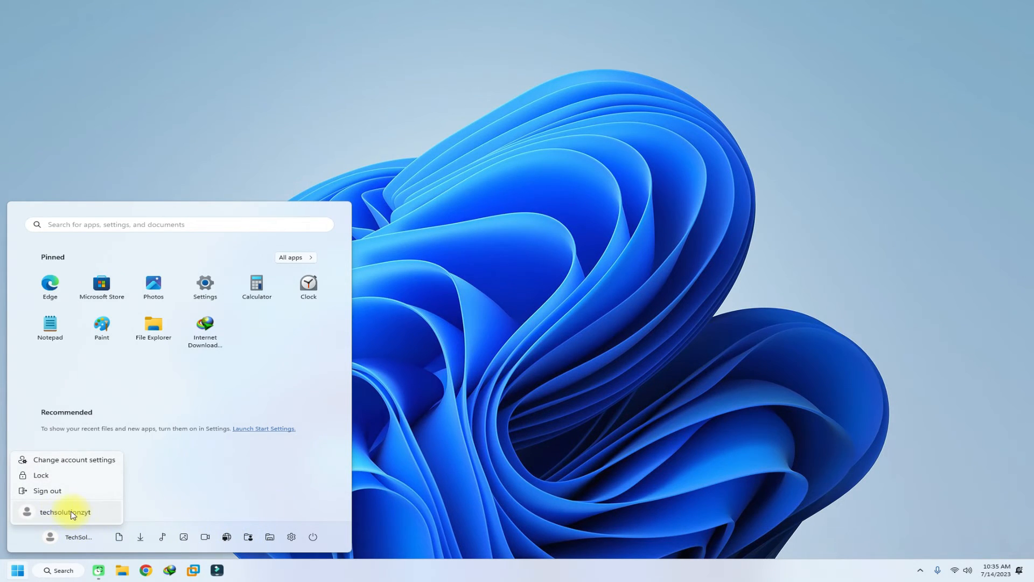
mouse_move(65, 512)
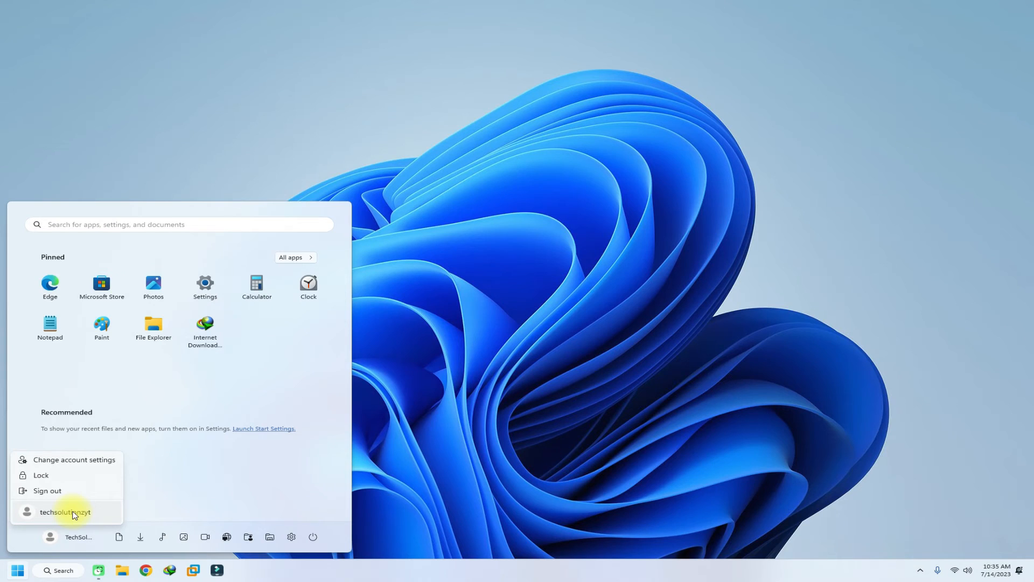
mouse_move(204, 513)
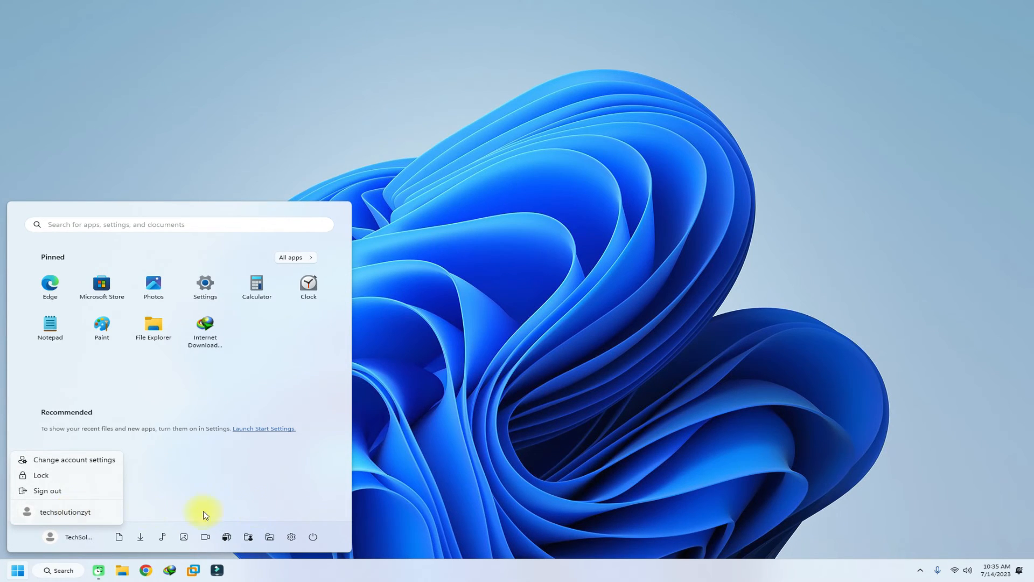